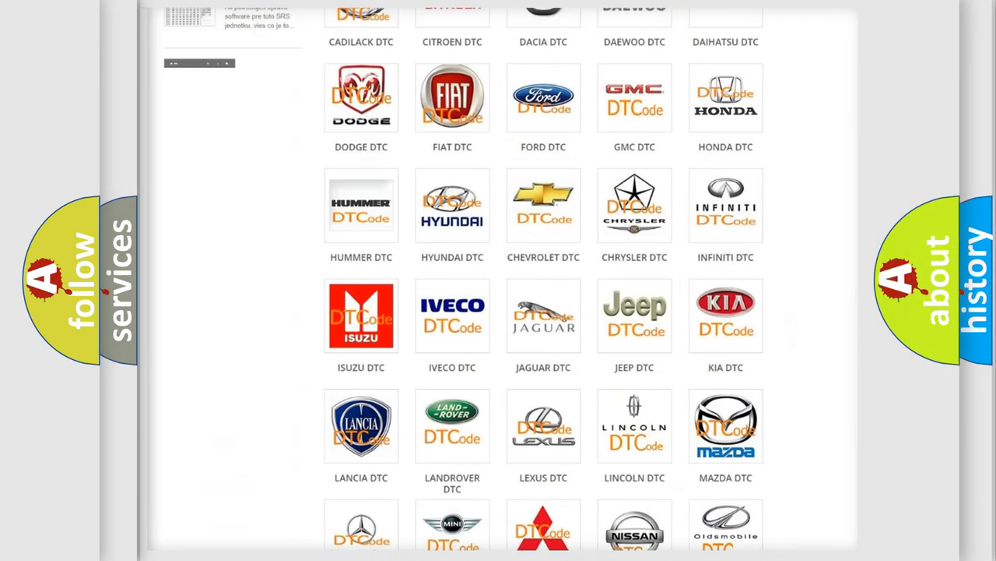
- Open the Jeep DTC page from the brand logo grid and browse its trouble code list
scroll(up, 3)
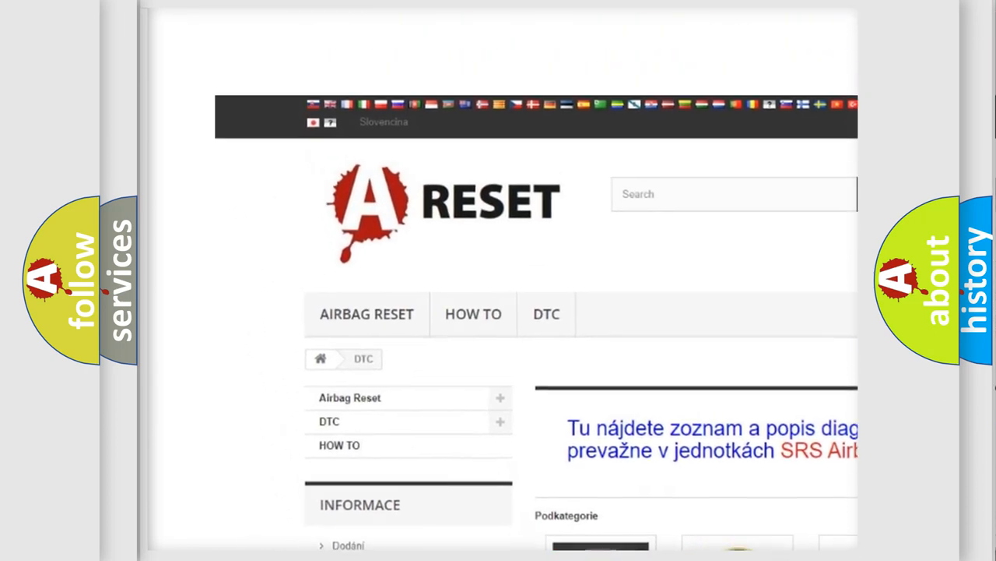
scroll(up, 3)
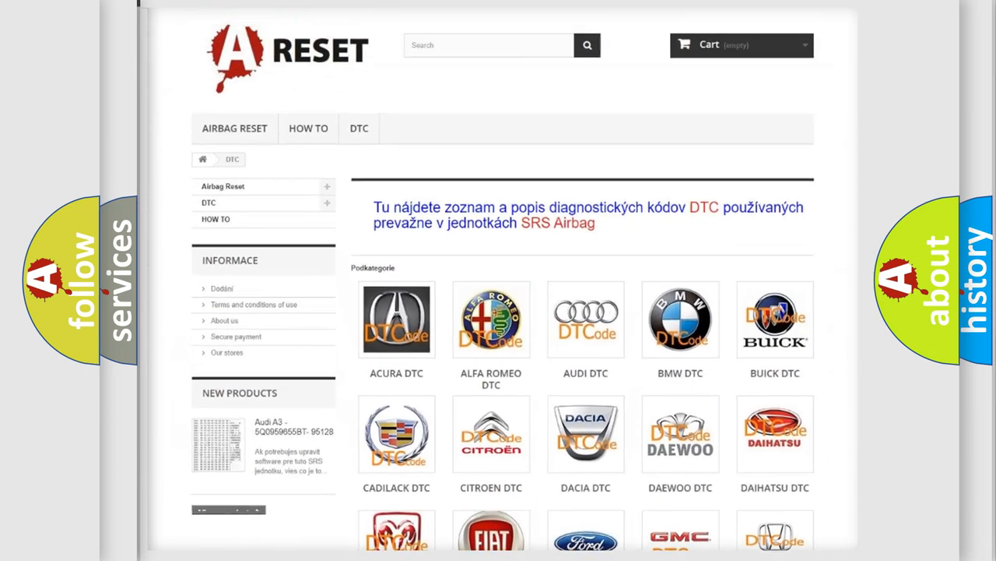
scroll(down, 3)
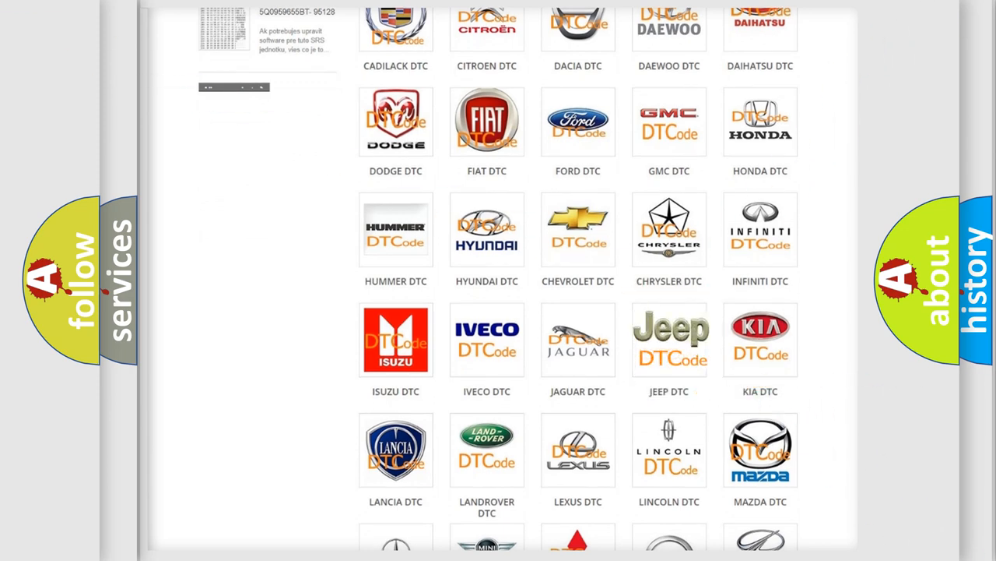
click(668, 338)
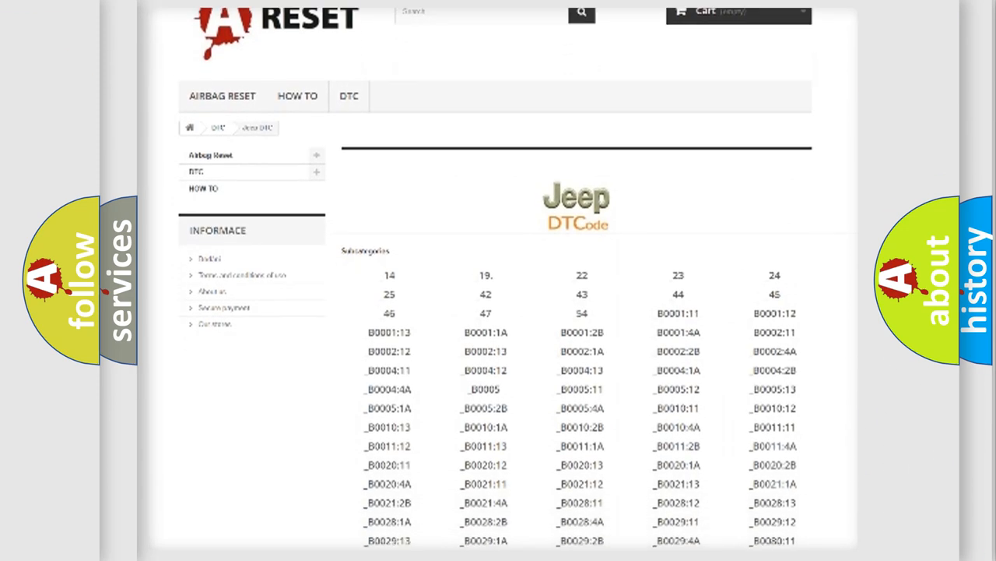
scroll(down, 3)
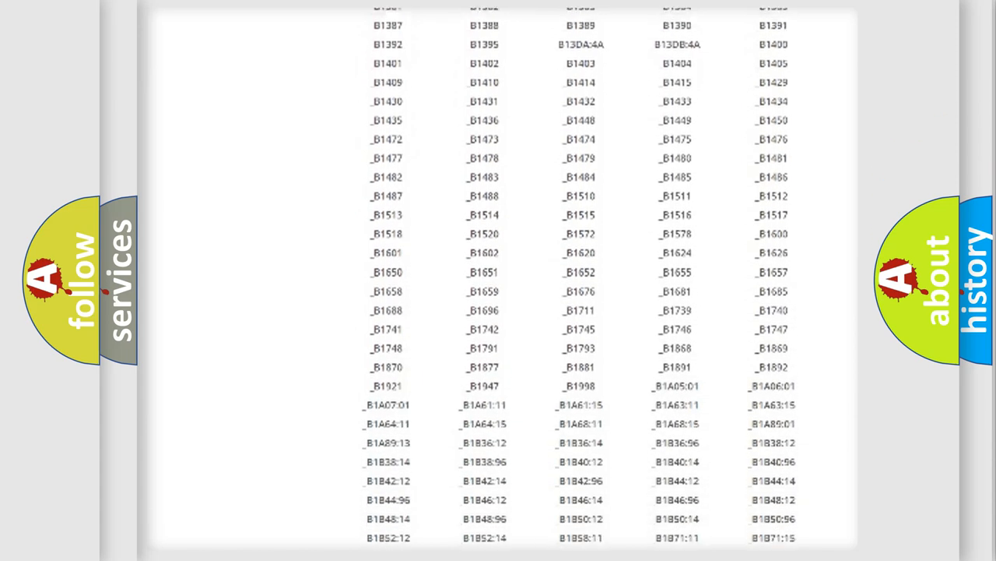
scroll(up, 3)
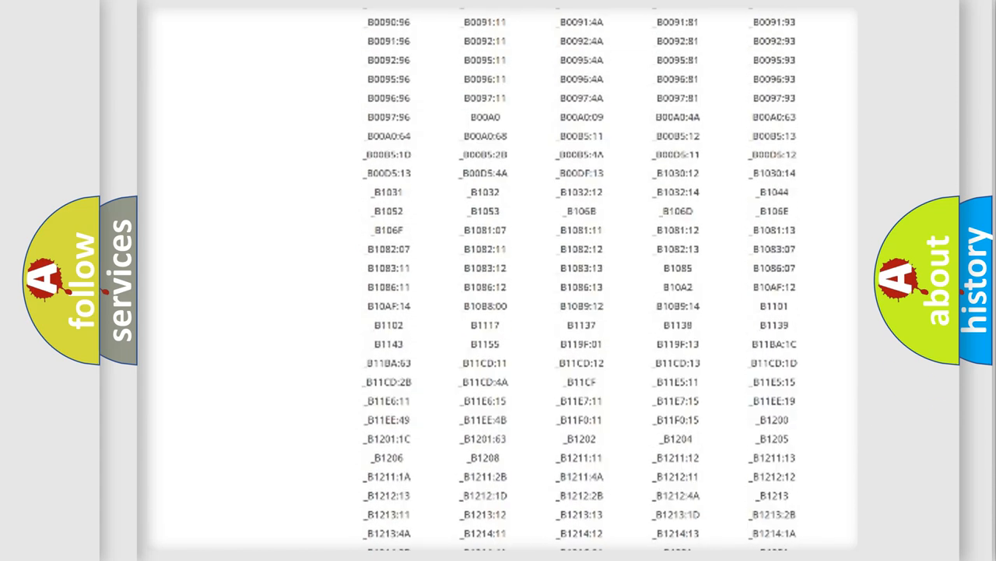
scroll(up, 3)
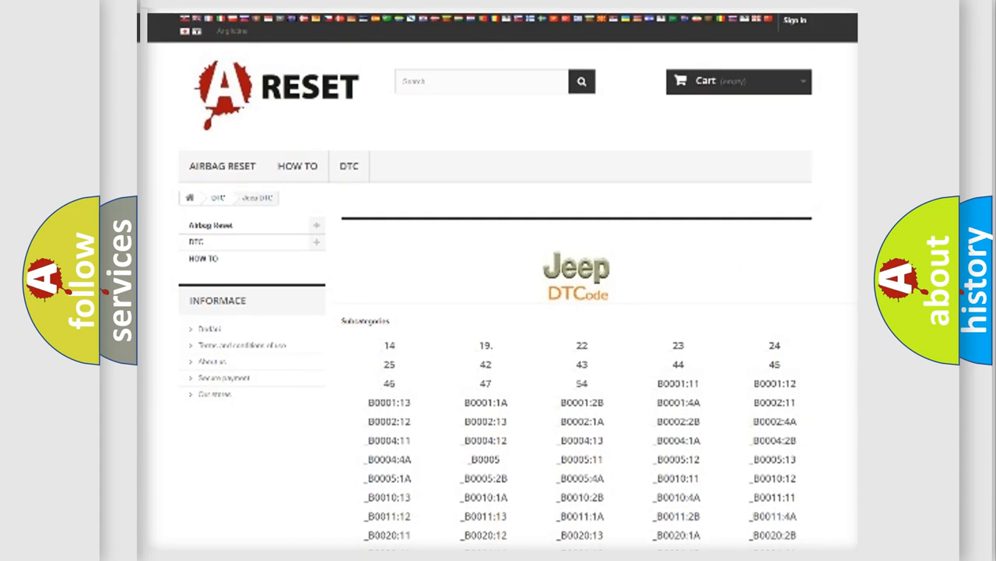